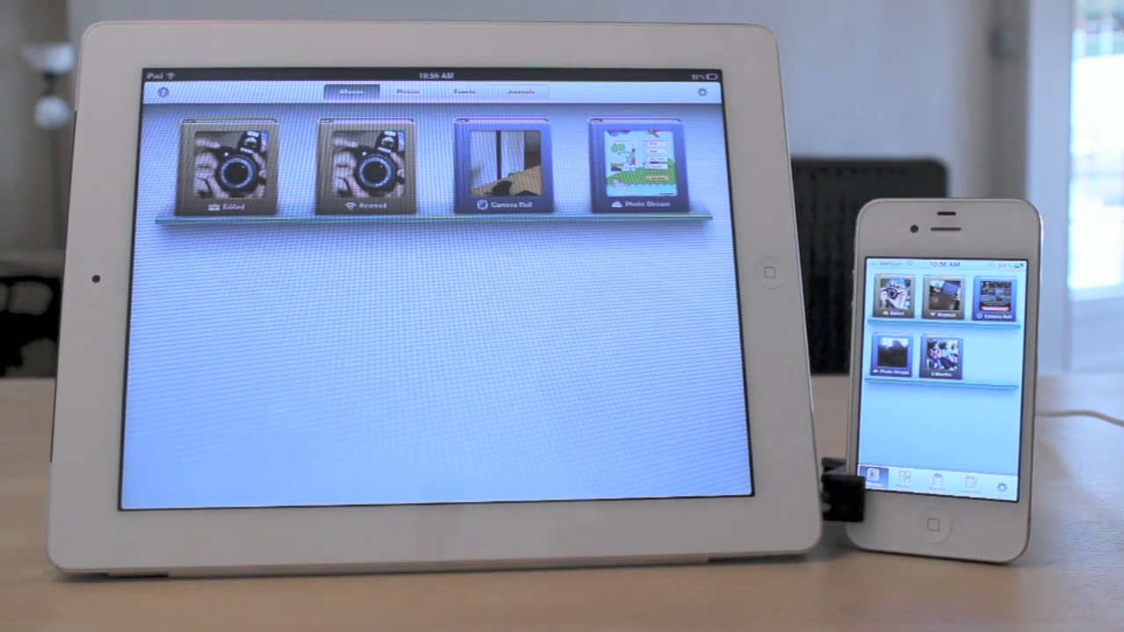
Step: Open the iPad's Photo Stream album and enlarge the zippykid thank-you card photo
left_click(702, 93)
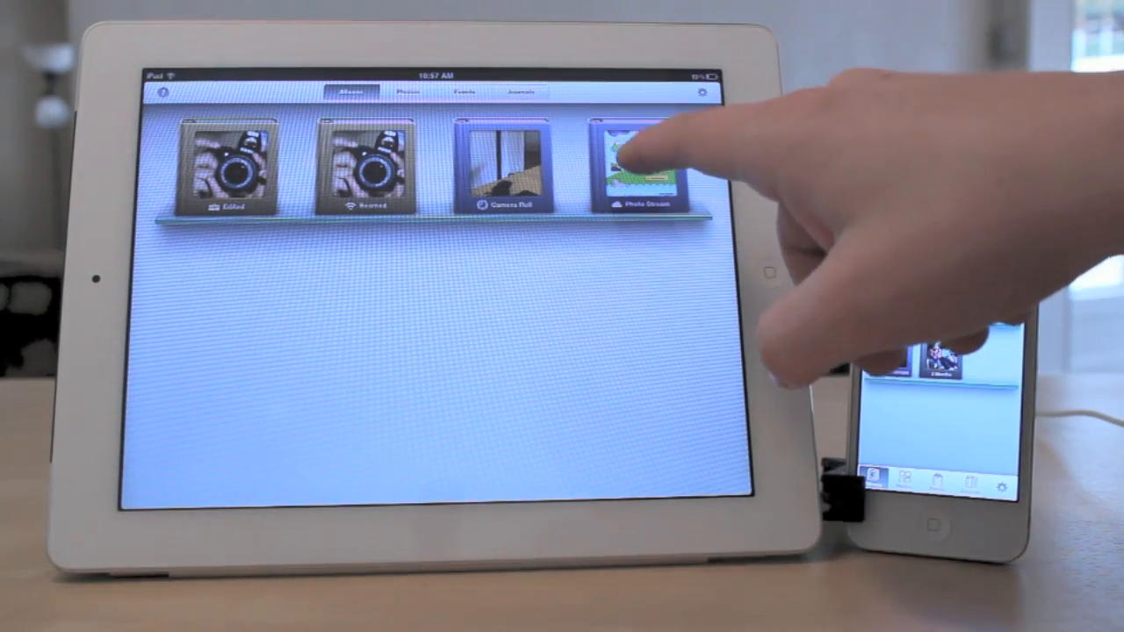
left_click(633, 162)
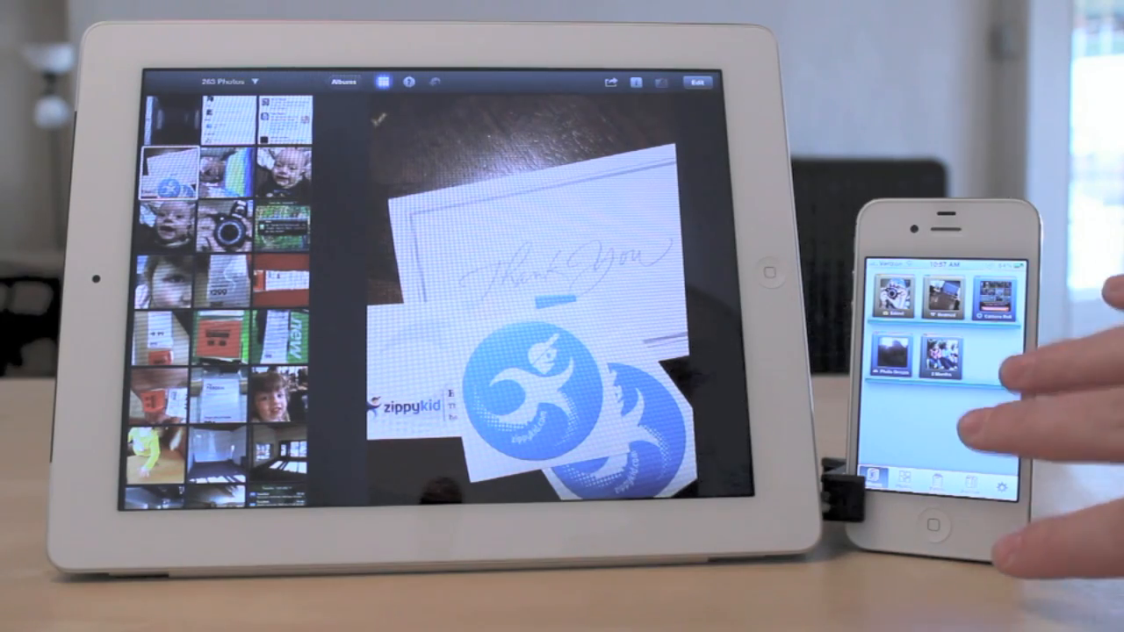
left_click(612, 81)
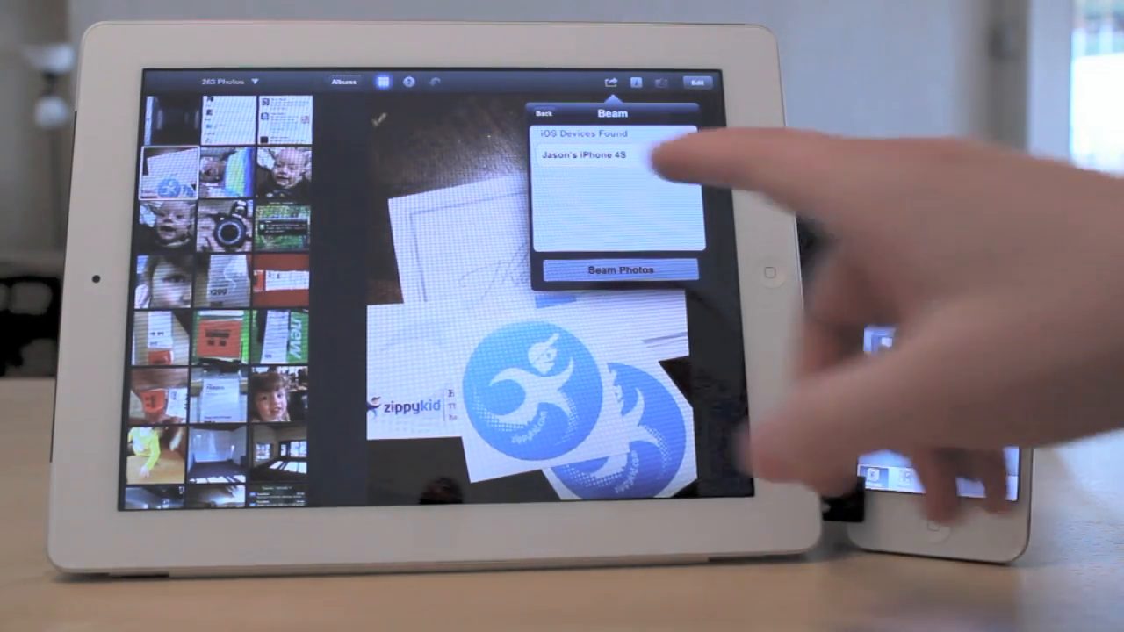
left_click(614, 155)
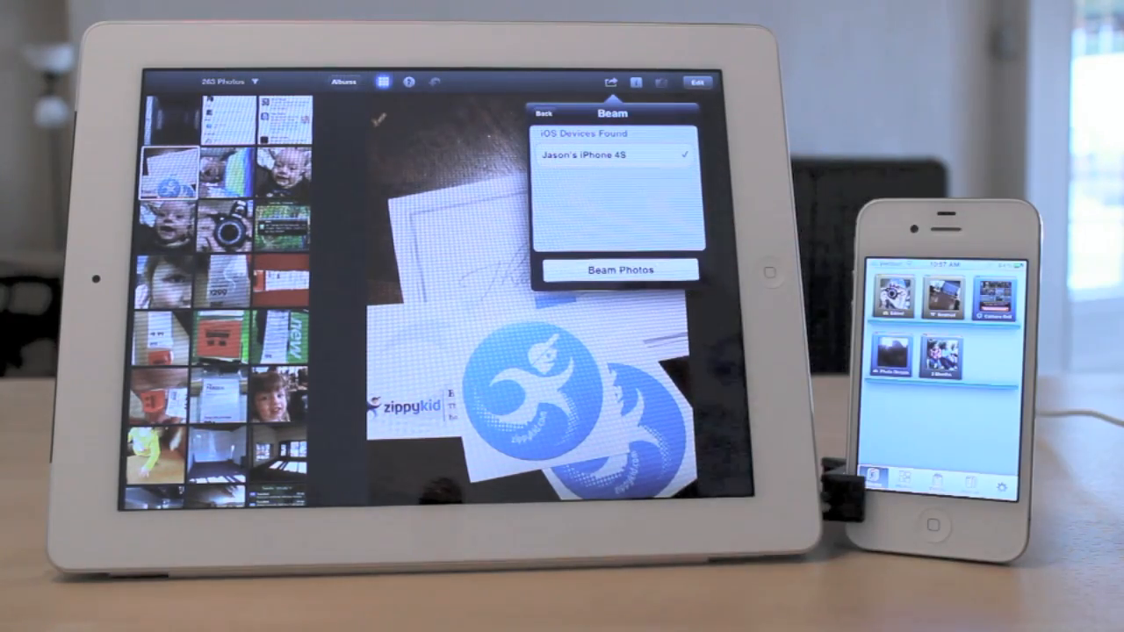
left_click(619, 270)
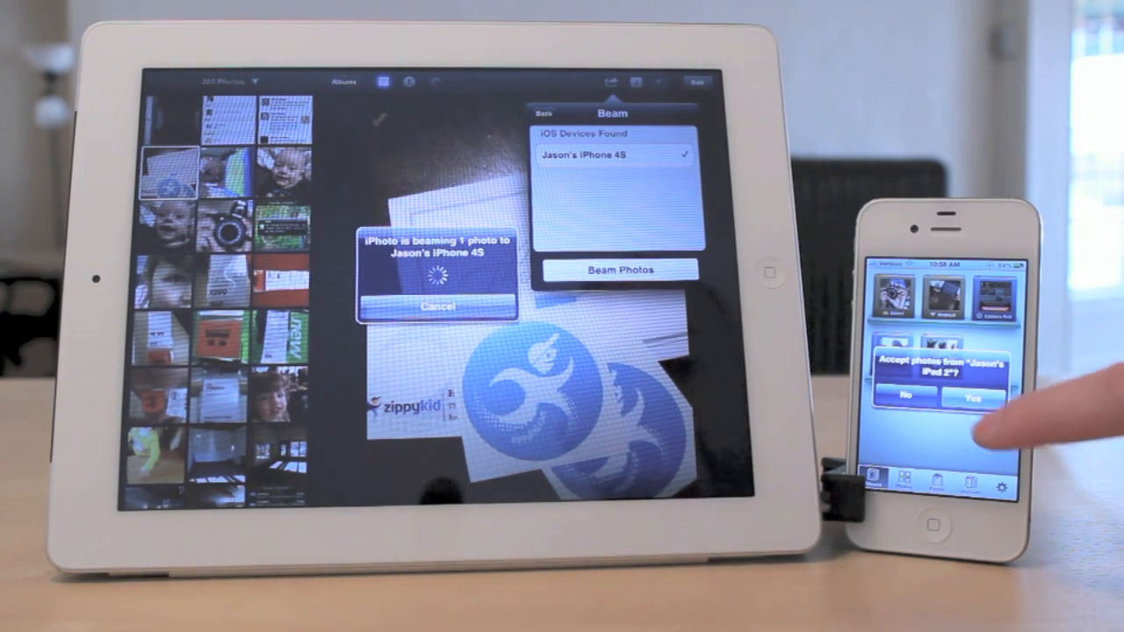
Step: Accept the beamed photo on the iPhone and view it in the Beamed album
left_click(968, 400)
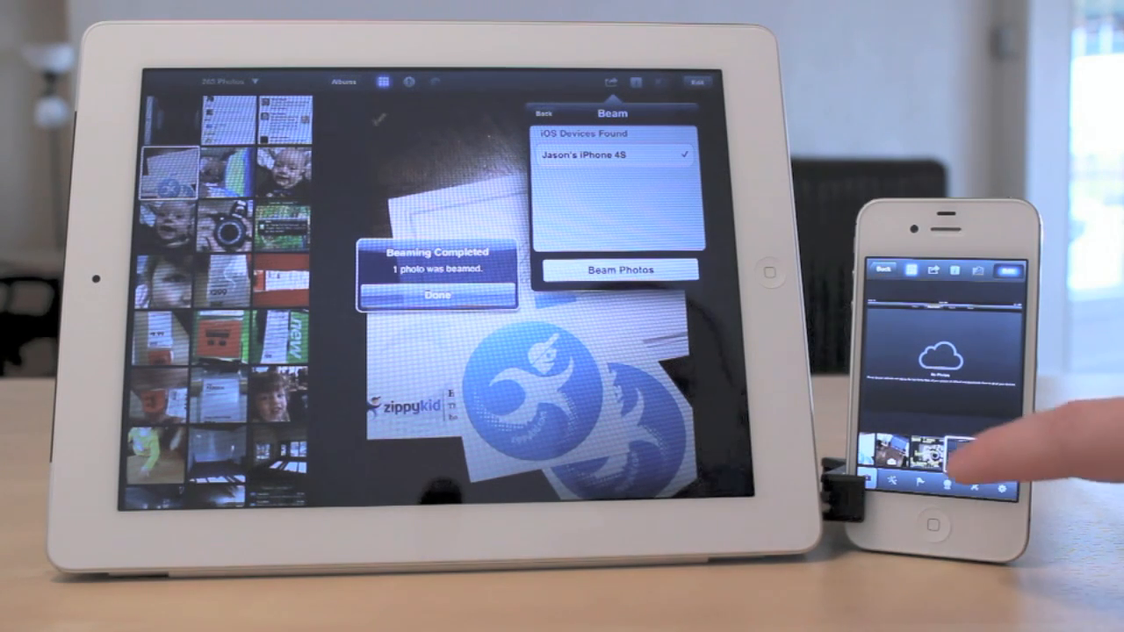
left_click(927, 456)
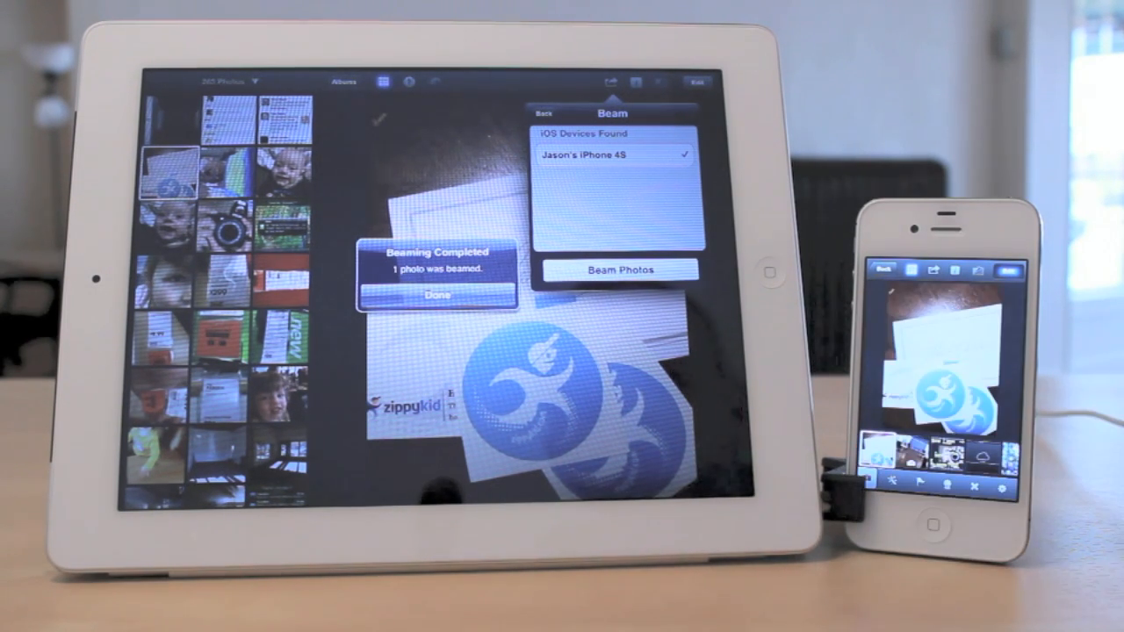